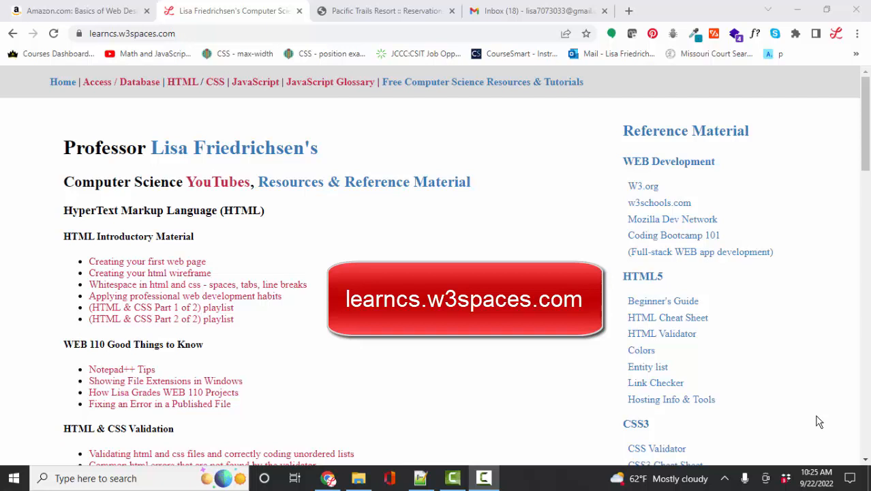
# Glance at the Amazon textbook and course resources tabs, then show the Pacific Trails Reservations tab
pyautogui.click(75, 10)
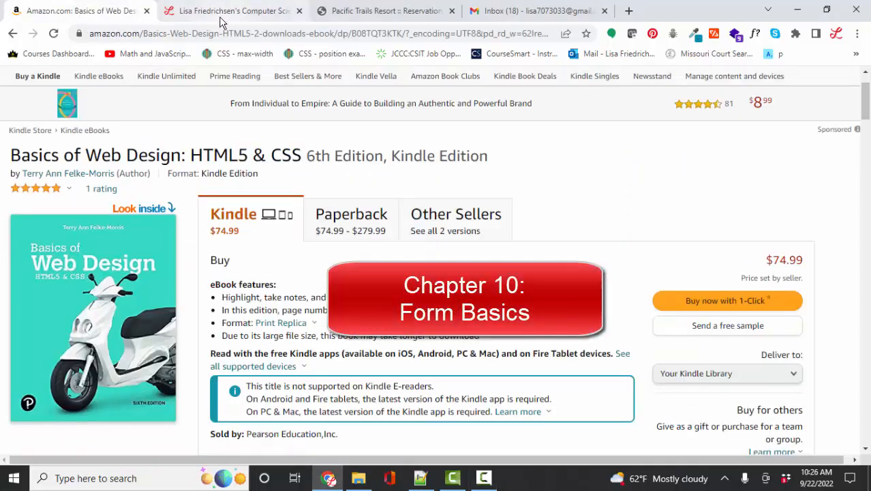
pyautogui.click(232, 11)
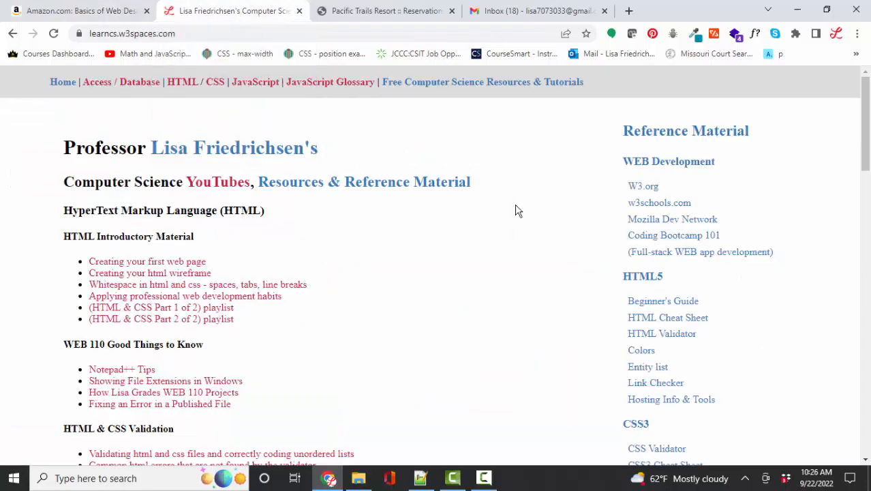
pyautogui.click(385, 11)
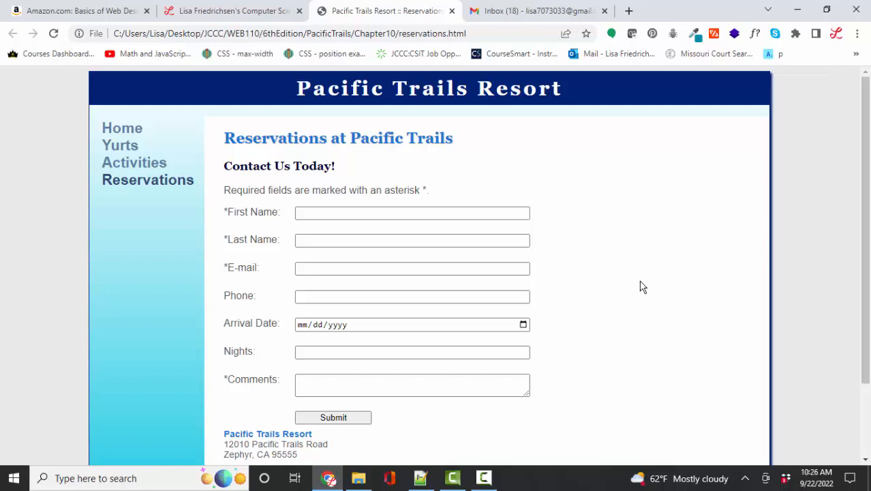
# Fill the form with sample entries such as 'Friedrichsen' and submit it to pacific.php
pyautogui.write('Friedrichsen')
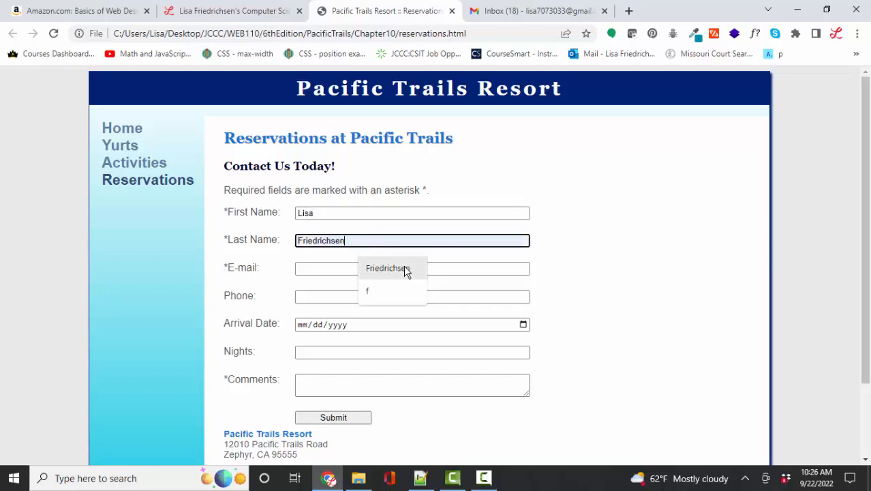
pyautogui.scroll(-3)
pyautogui.write('Hi World!')
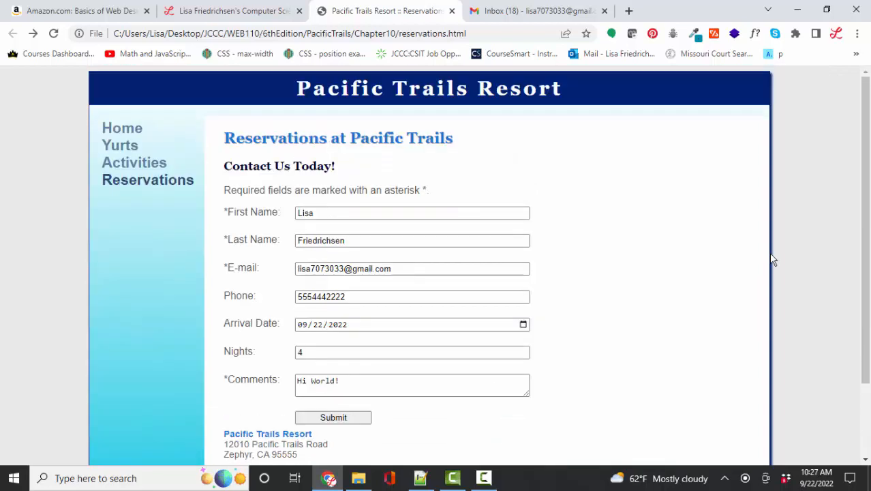
pyautogui.moveTo(757, 257)
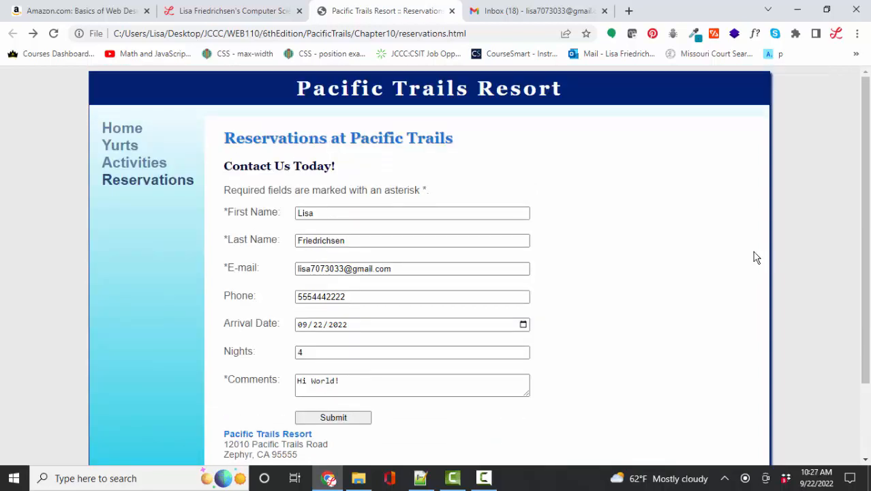
pyautogui.click(332, 417)
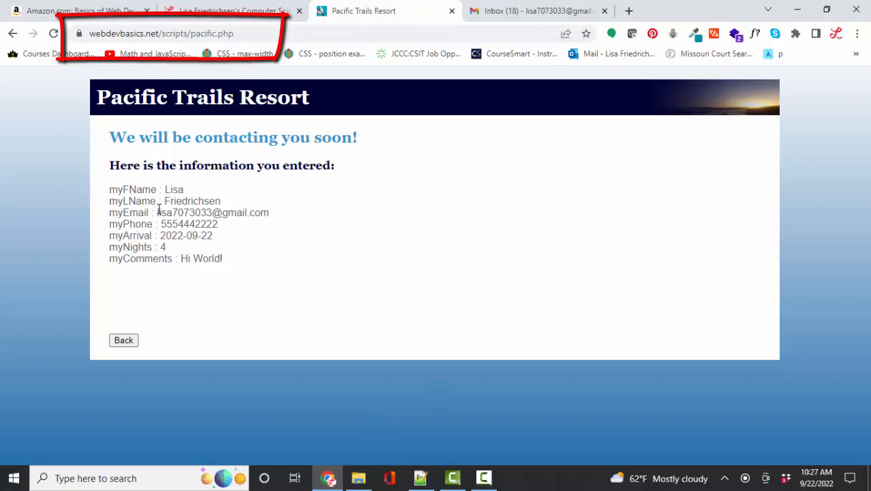
pyautogui.moveTo(144, 283)
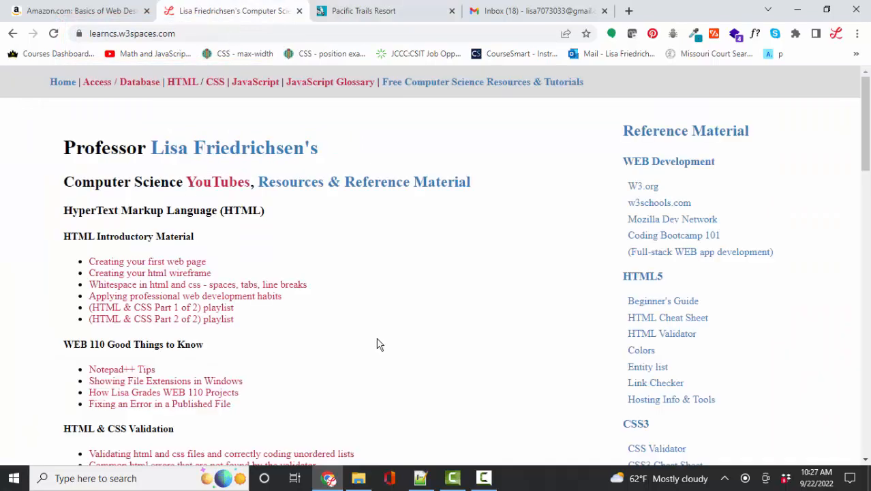
# Scroll the learncs.w3spaces.com page down to the Forms and Responsive Web Design videos
pyautogui.scroll(-3)
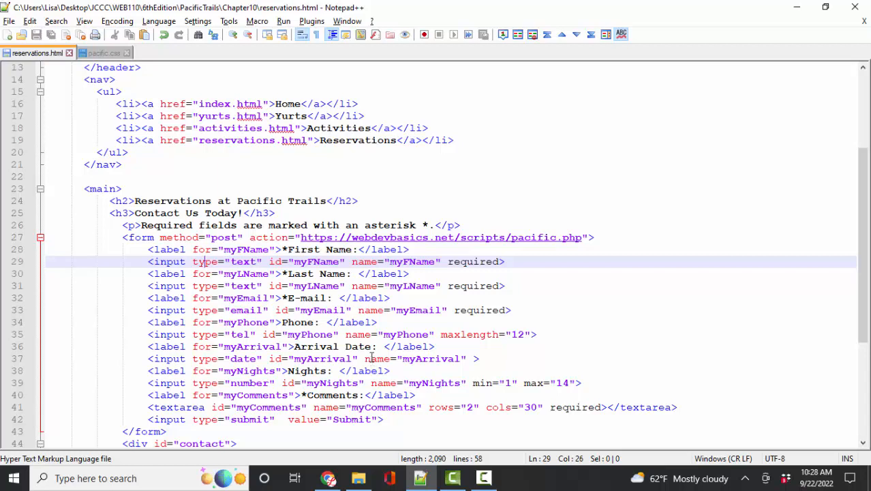
# Return from the reservations.html markup in Notepad++ to Chrome
pyautogui.click(329, 478)
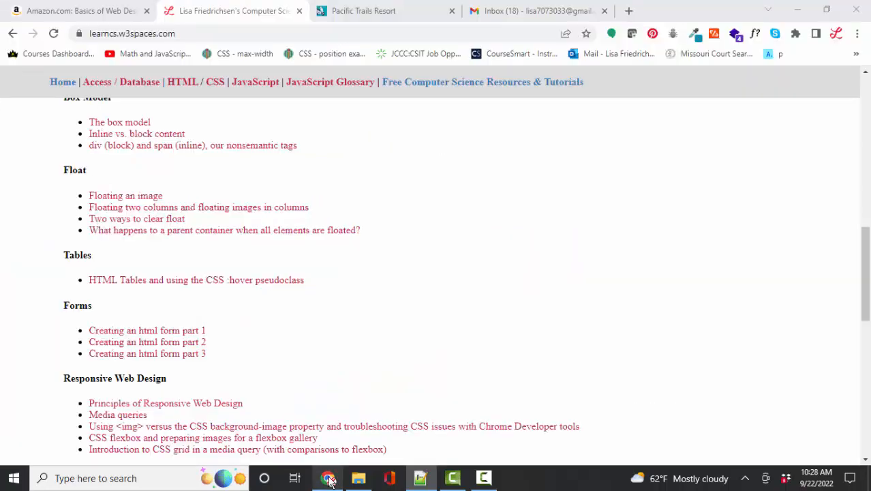
# Switch to the Pacific Trails Resort :: Reservations tab showing the filled form
pyautogui.click(386, 12)
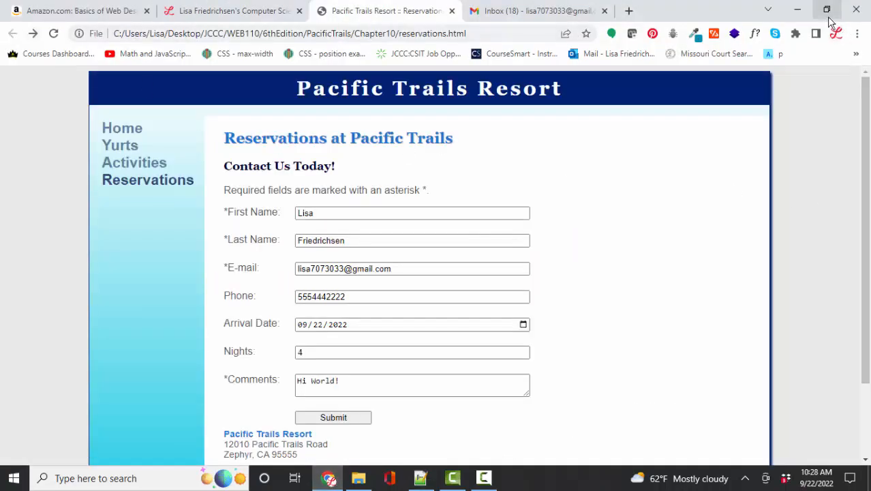
pyautogui.moveTo(828, 10)
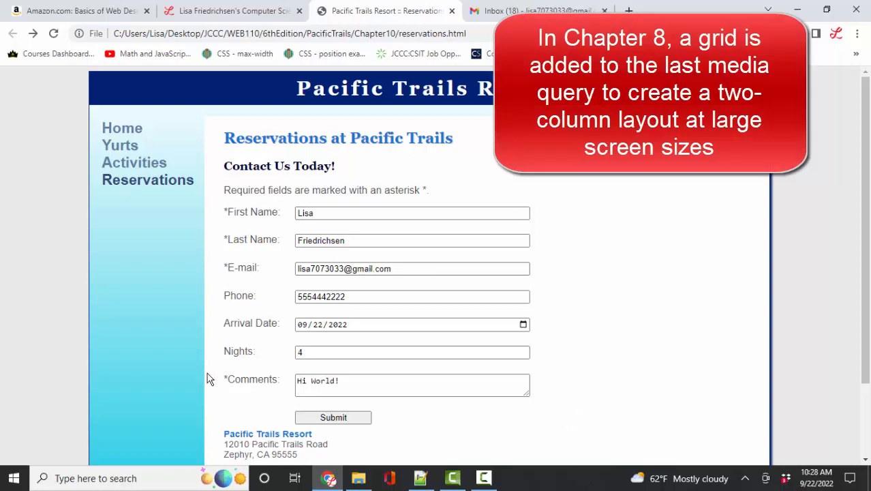
pyautogui.moveTo(370, 455)
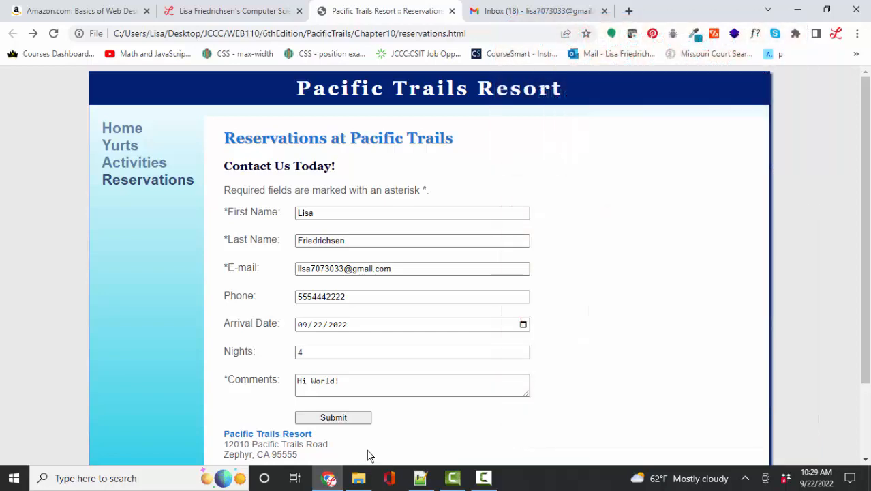
pyautogui.moveTo(799, 281)
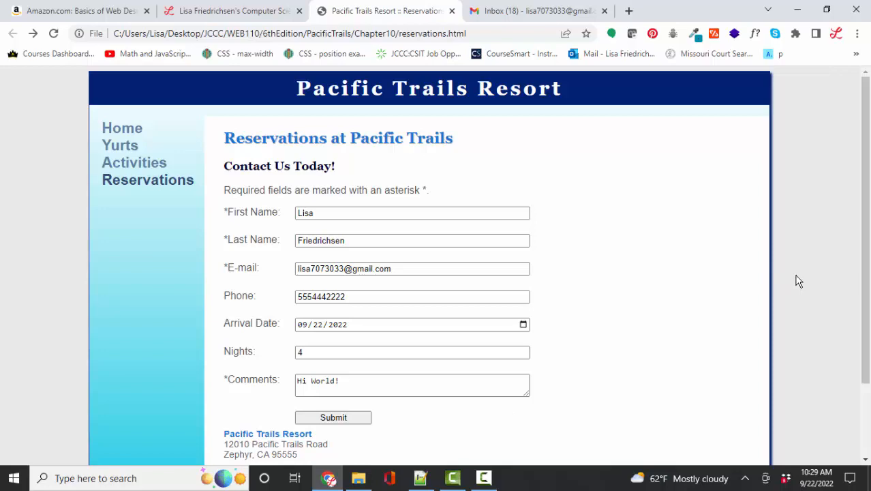
pyautogui.moveTo(757, 442)
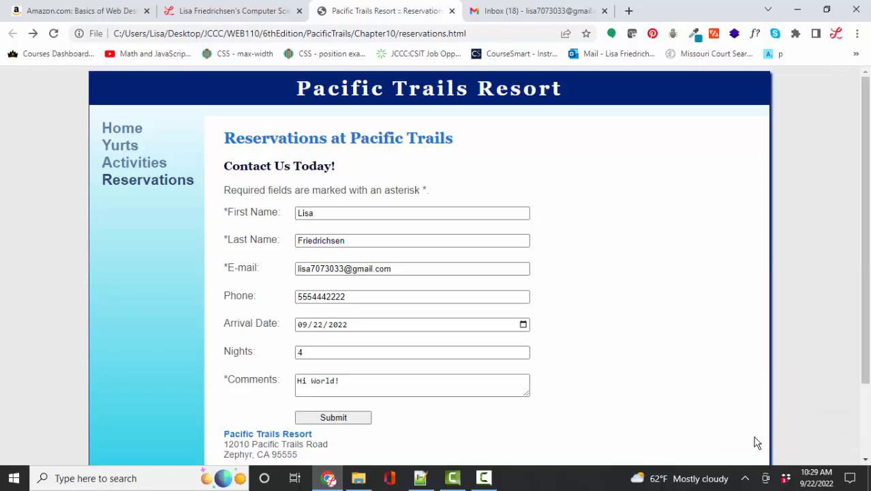
# Open DevTools and select the form element to view its flex styles
pyautogui.press('F12')
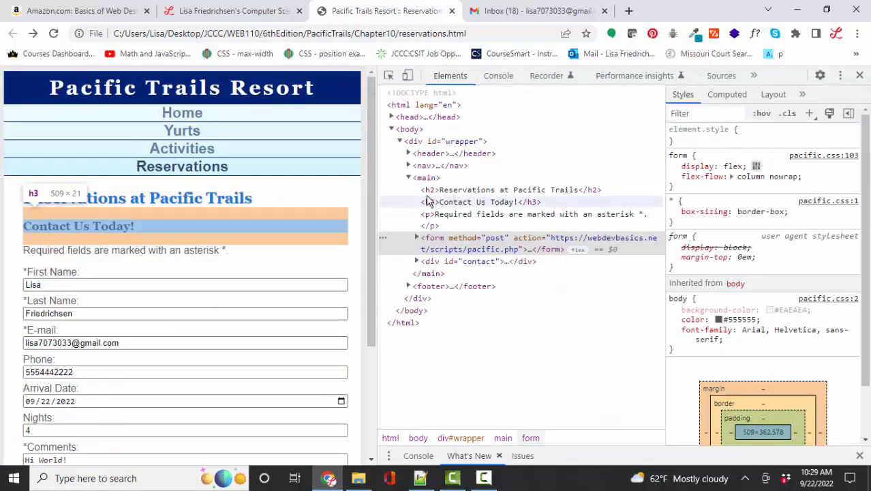
pyautogui.click(424, 177)
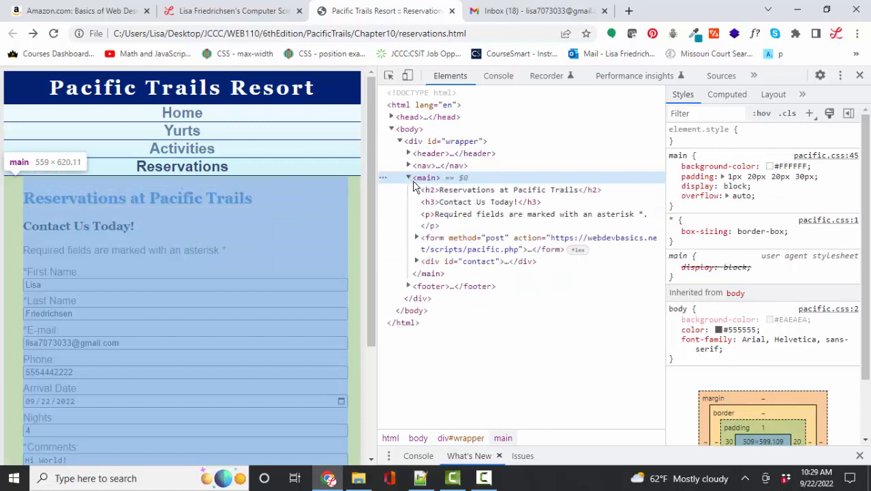
pyautogui.click(431, 237)
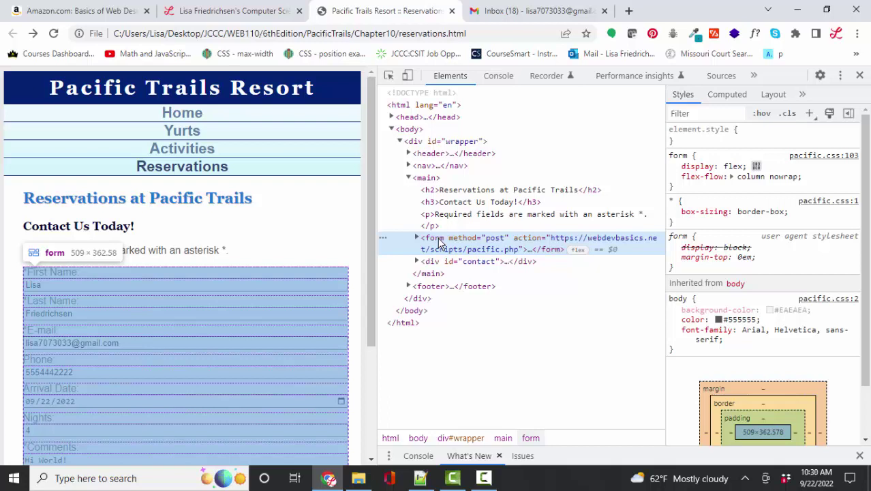
pyautogui.moveTo(532, 208)
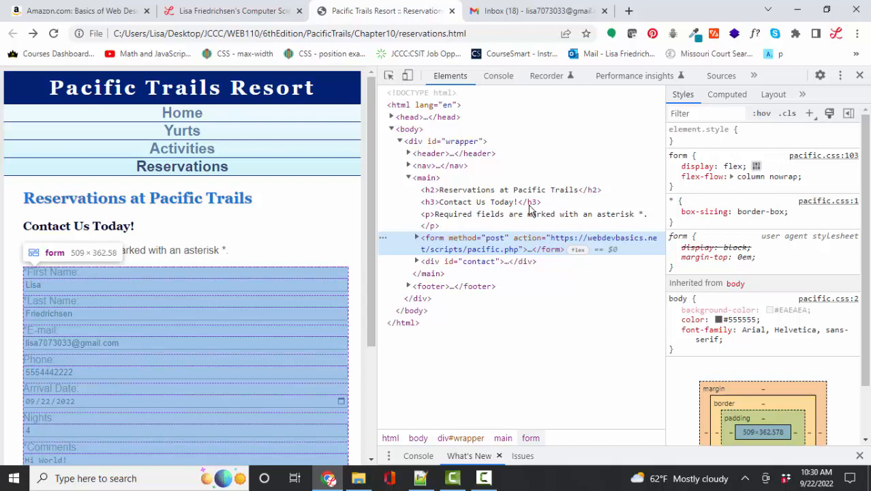
pyautogui.click(673, 166)
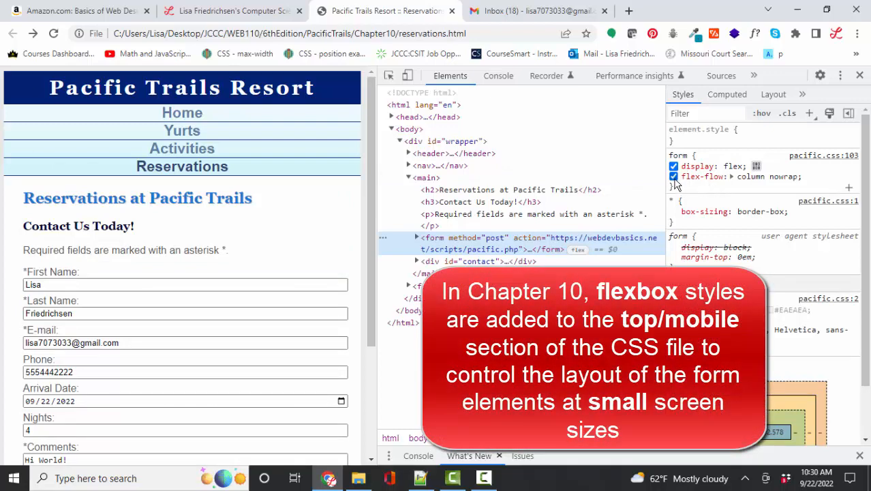
# Switch the form's flex-flow and display: flex rules off and back on
pyautogui.click(674, 177)
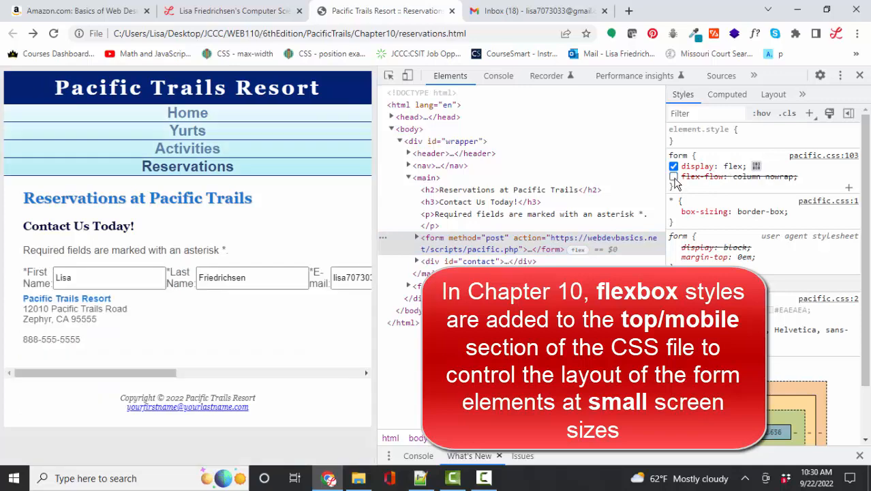
pyautogui.click(674, 177)
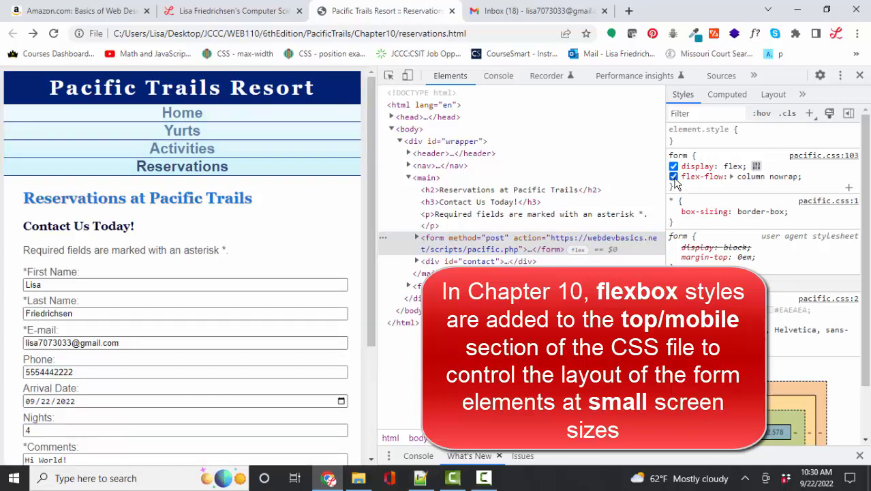
pyautogui.click(673, 165)
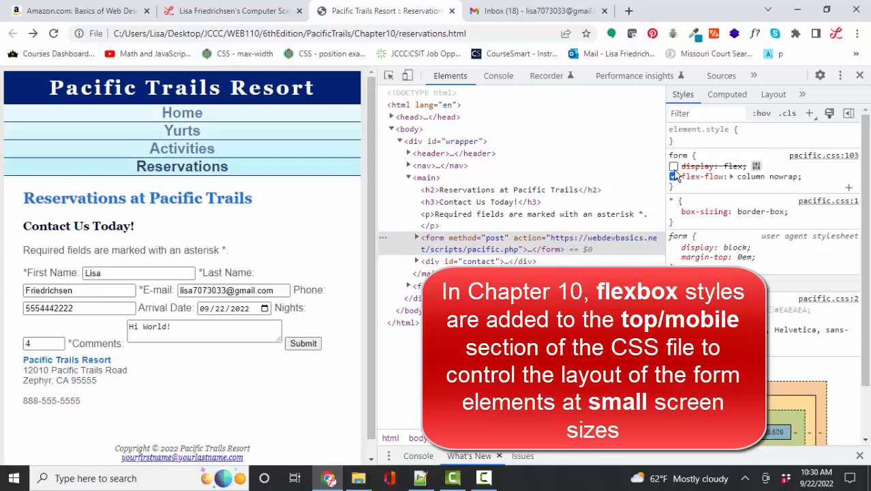
pyautogui.click(674, 165)
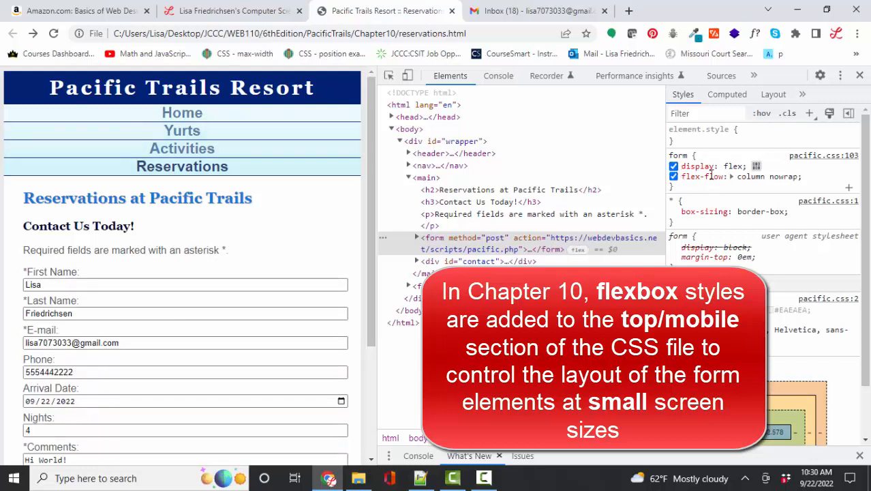
pyautogui.moveTo(711, 191)
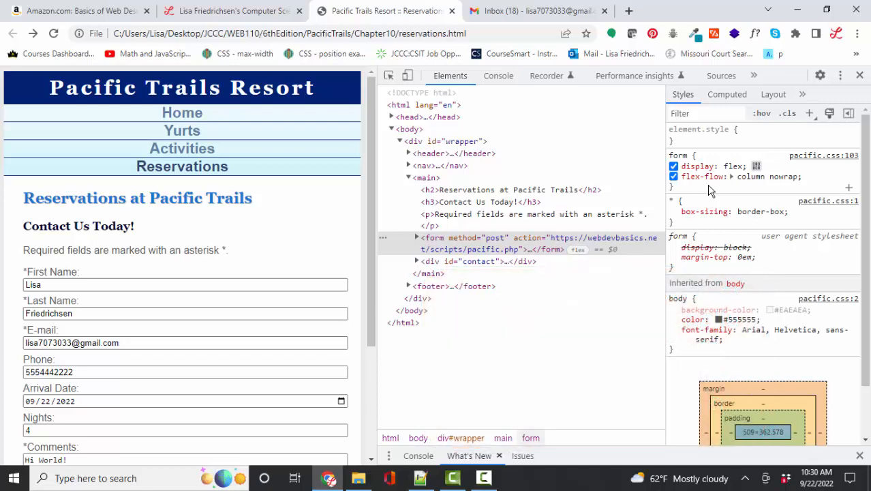
pyautogui.moveTo(498, 237)
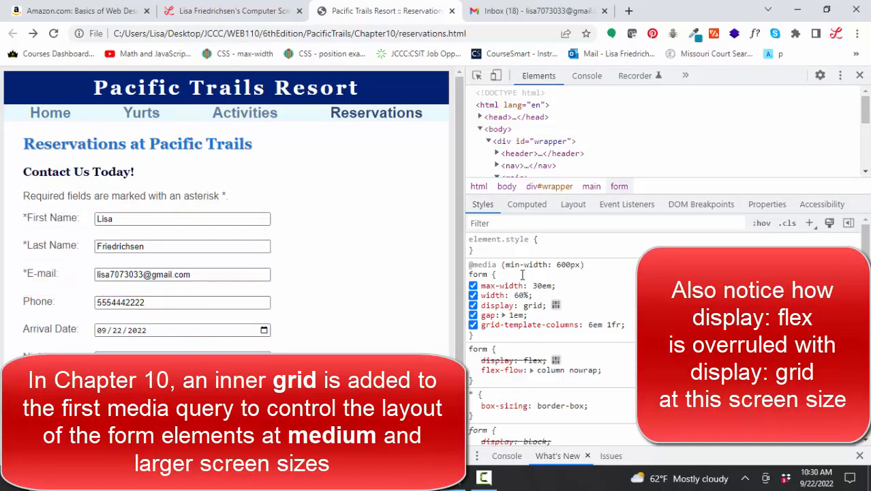
pyautogui.moveTo(540, 140)
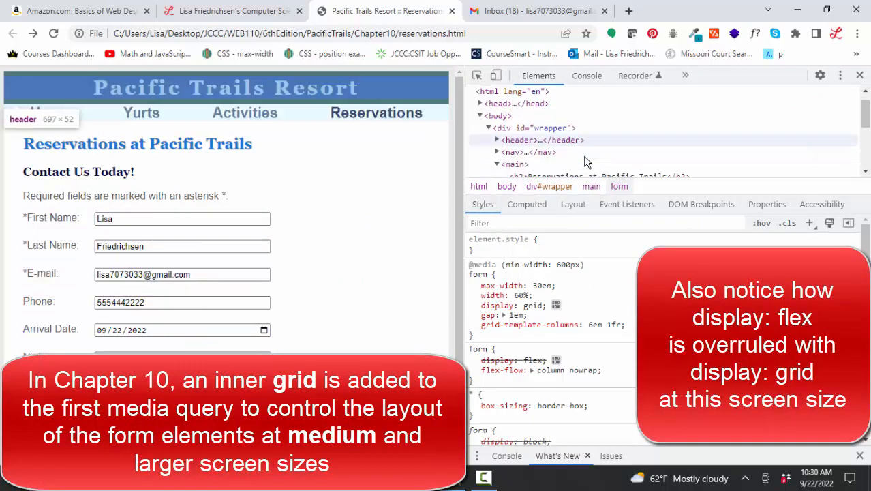
pyautogui.click(525, 159)
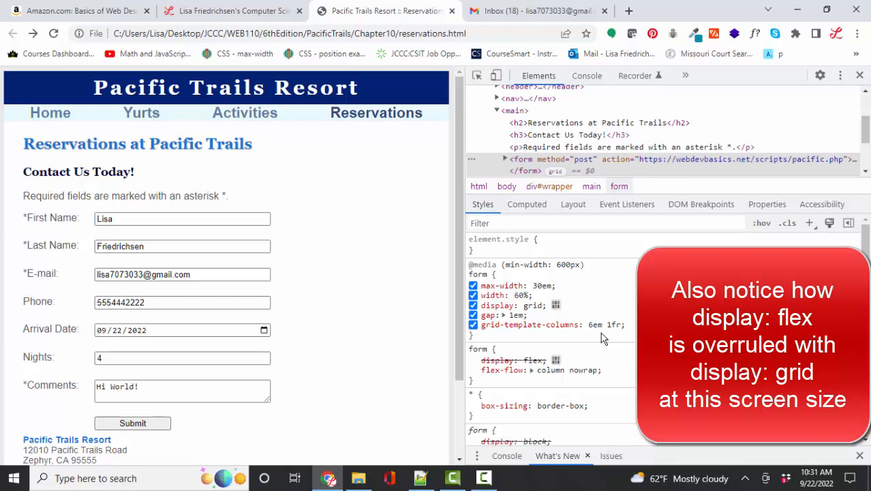
pyautogui.moveTo(506, 295)
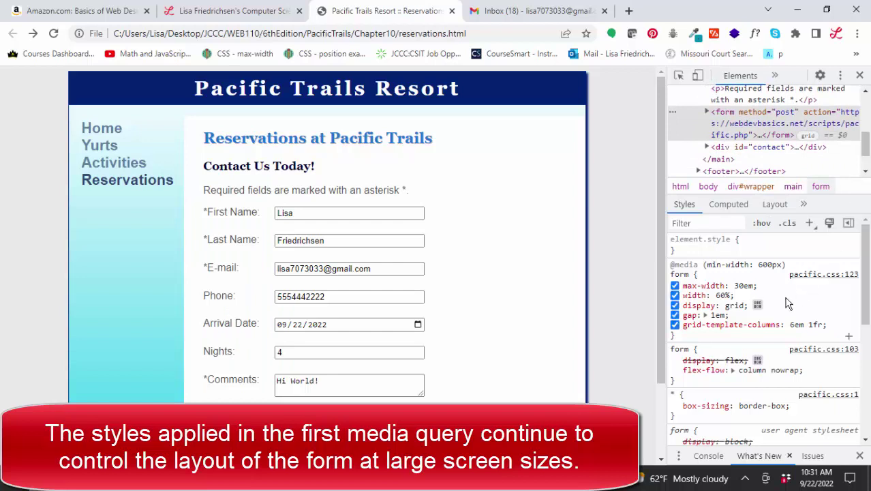
pyautogui.moveTo(739, 344)
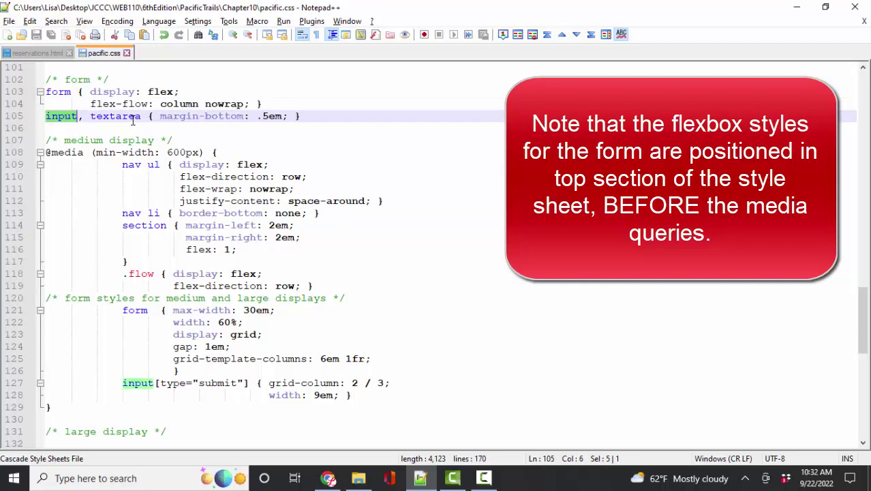
# Point out the textarea selector in pacific.css's form rules
pyautogui.doubleClick(115, 115)
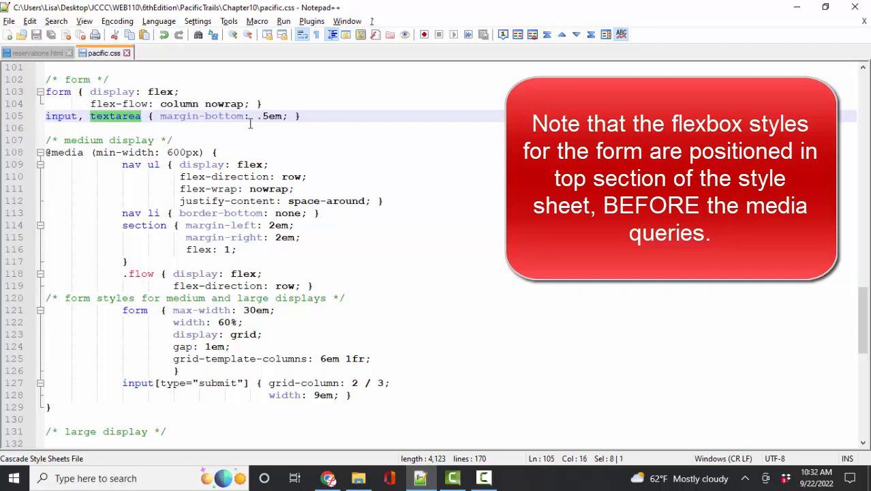
pyautogui.moveTo(290, 137)
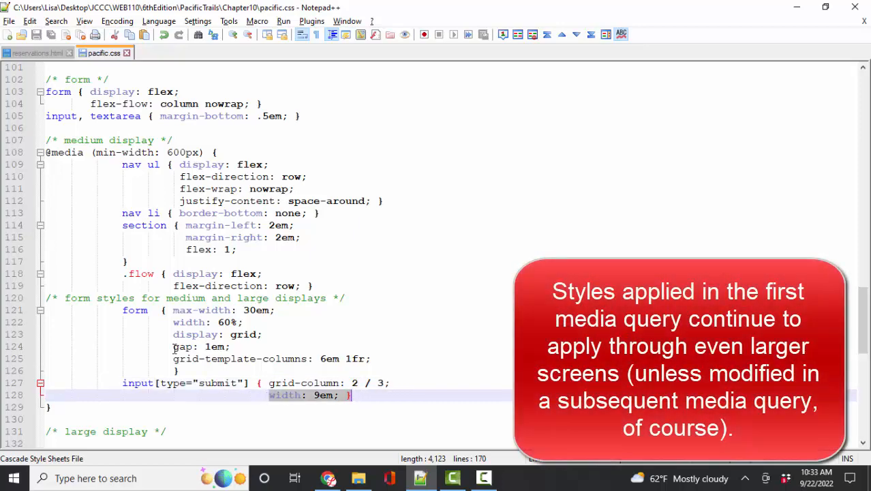
# Highlight the medium/large form styles on lines 120–128, then reach the 1024px media query
pyautogui.moveTo(46, 298); pyautogui.dragTo(389, 383)
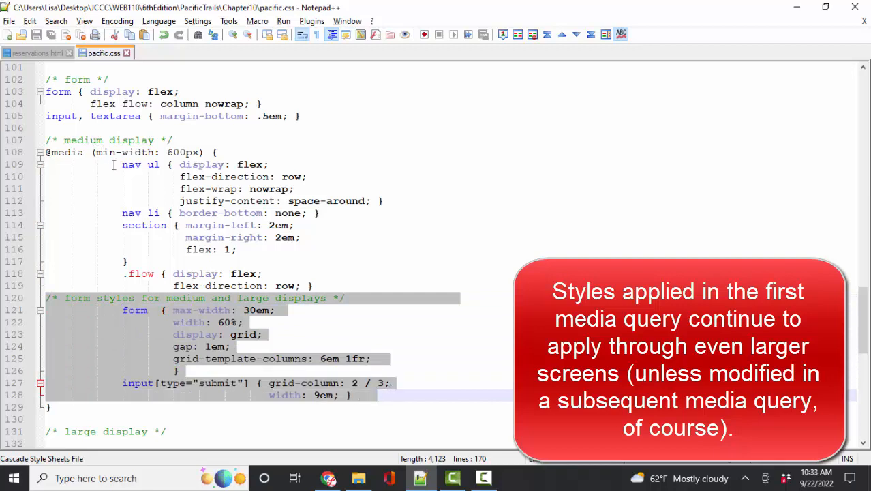
pyautogui.moveTo(341, 349)
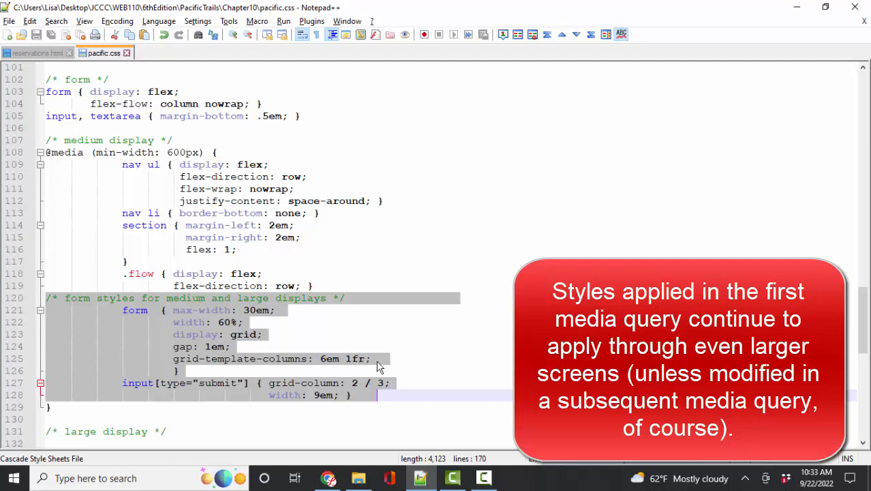
pyautogui.moveTo(442, 383)
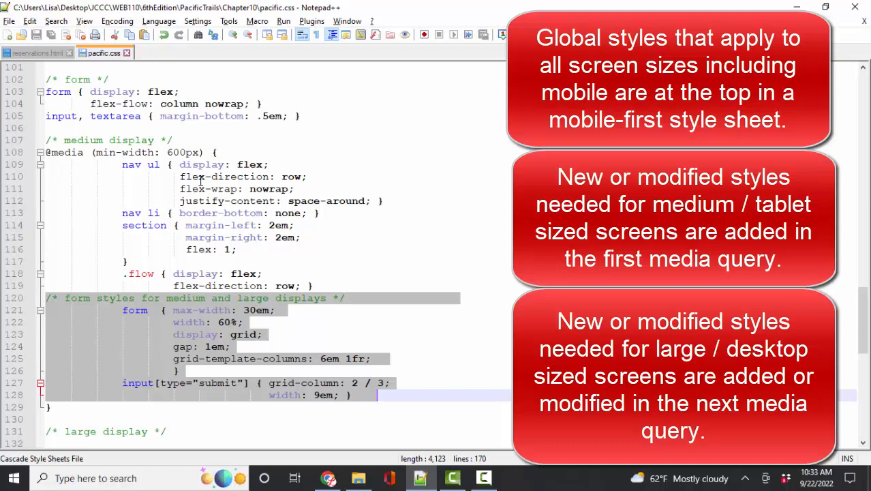
pyautogui.scroll(-3)
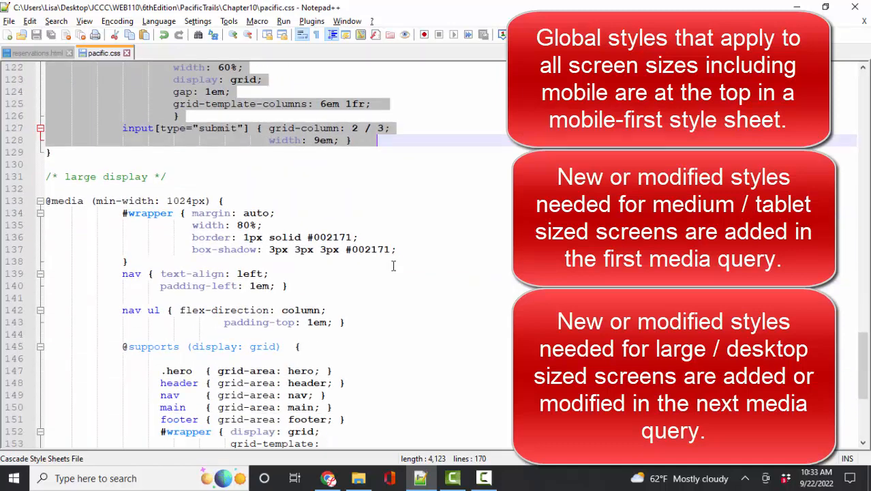
pyautogui.scroll(-3)
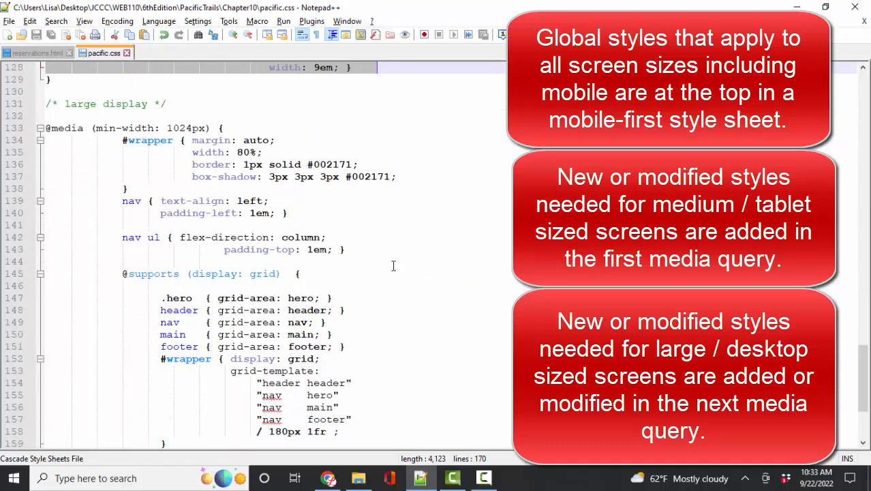